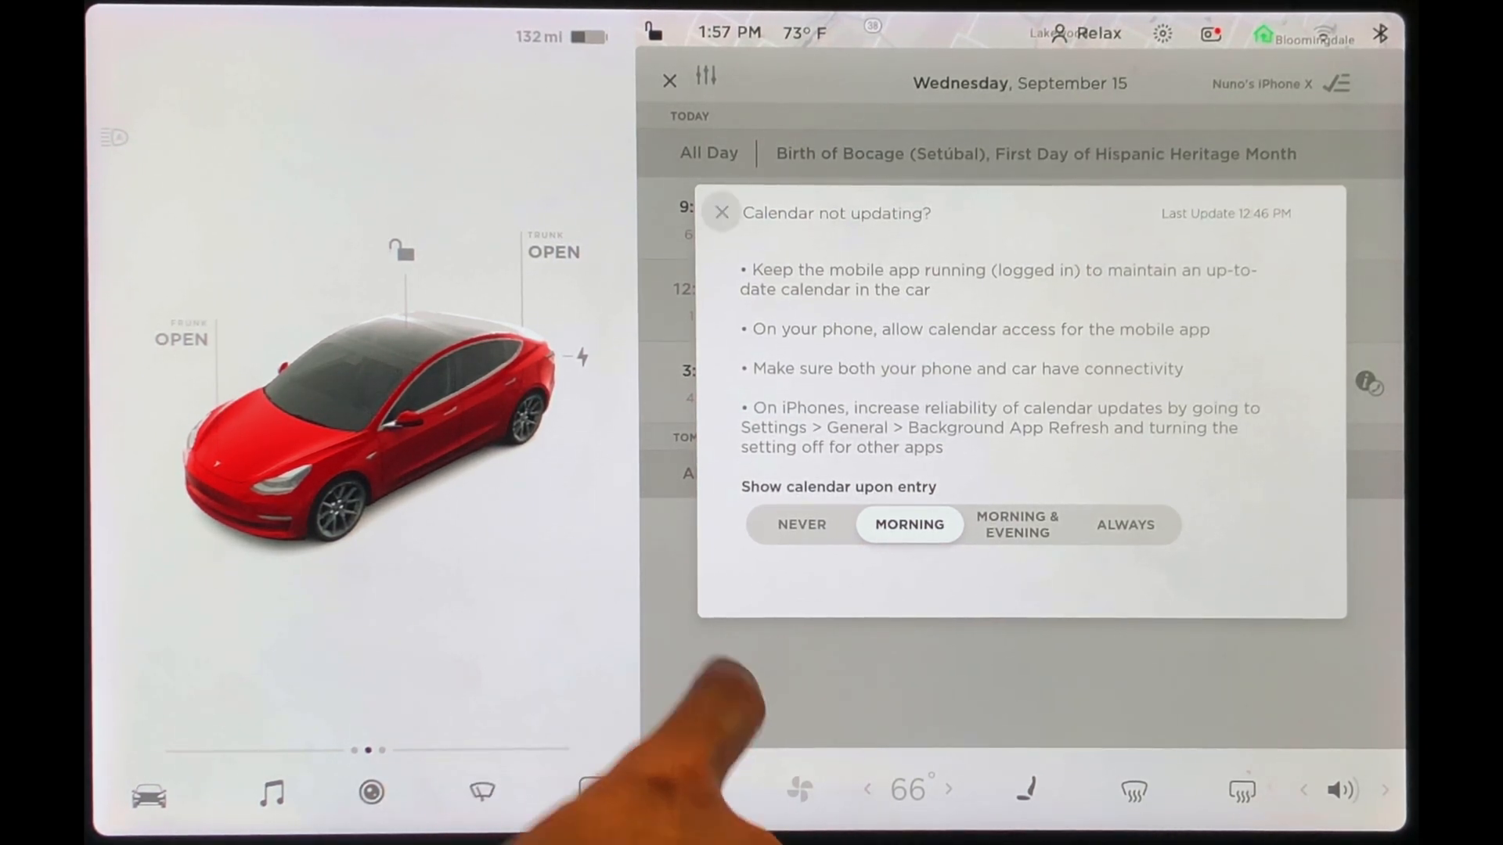
Dismiss the 'Calendar not updating?' help popup to return to today's agenda.
left_click(722, 211)
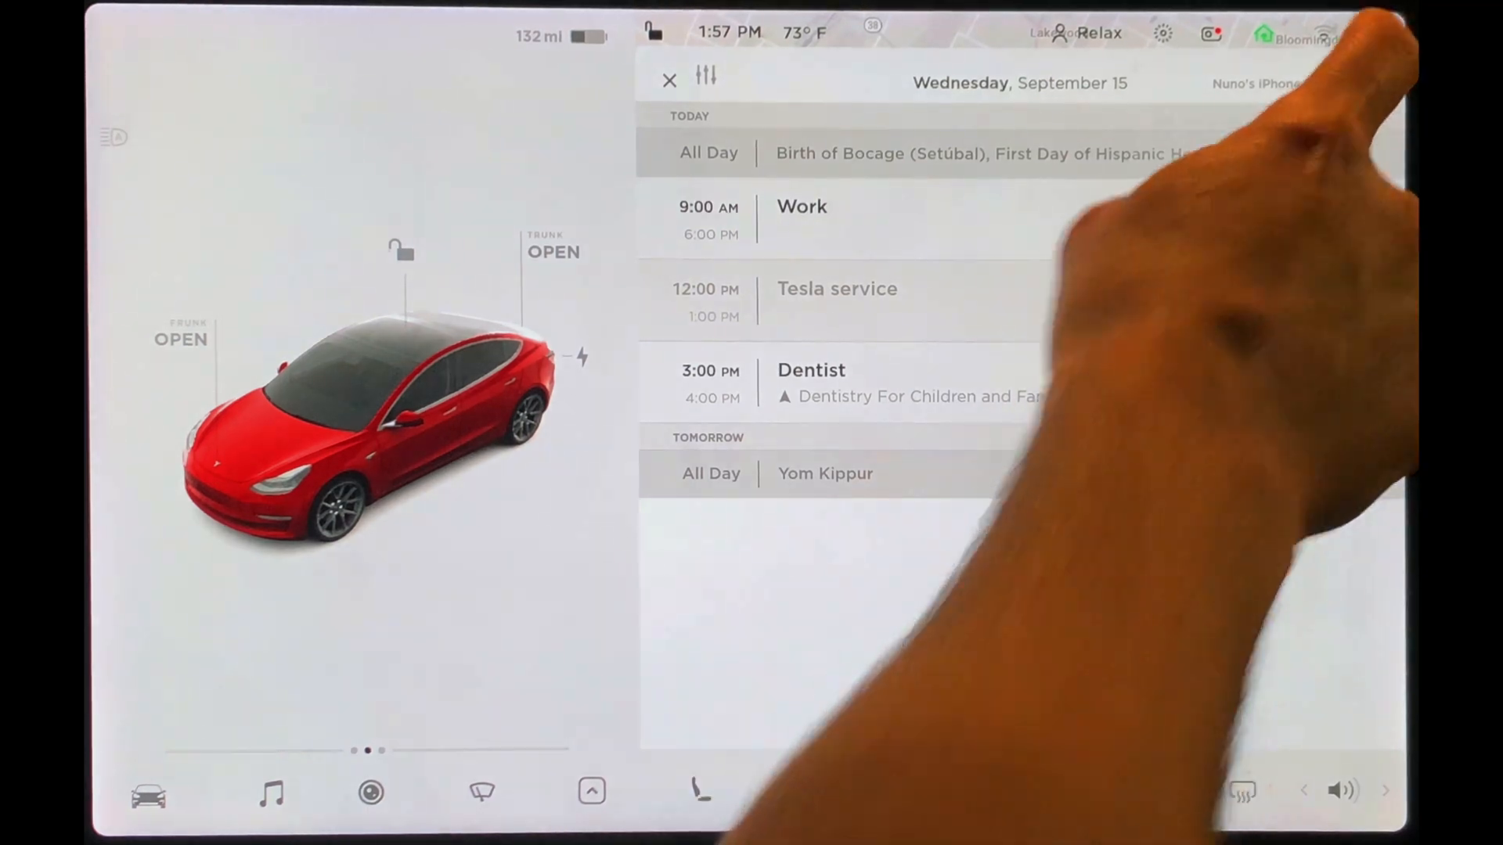
Filter the schedule so only the calendar containing the Dentist event is shown.
left_click(1335, 83)
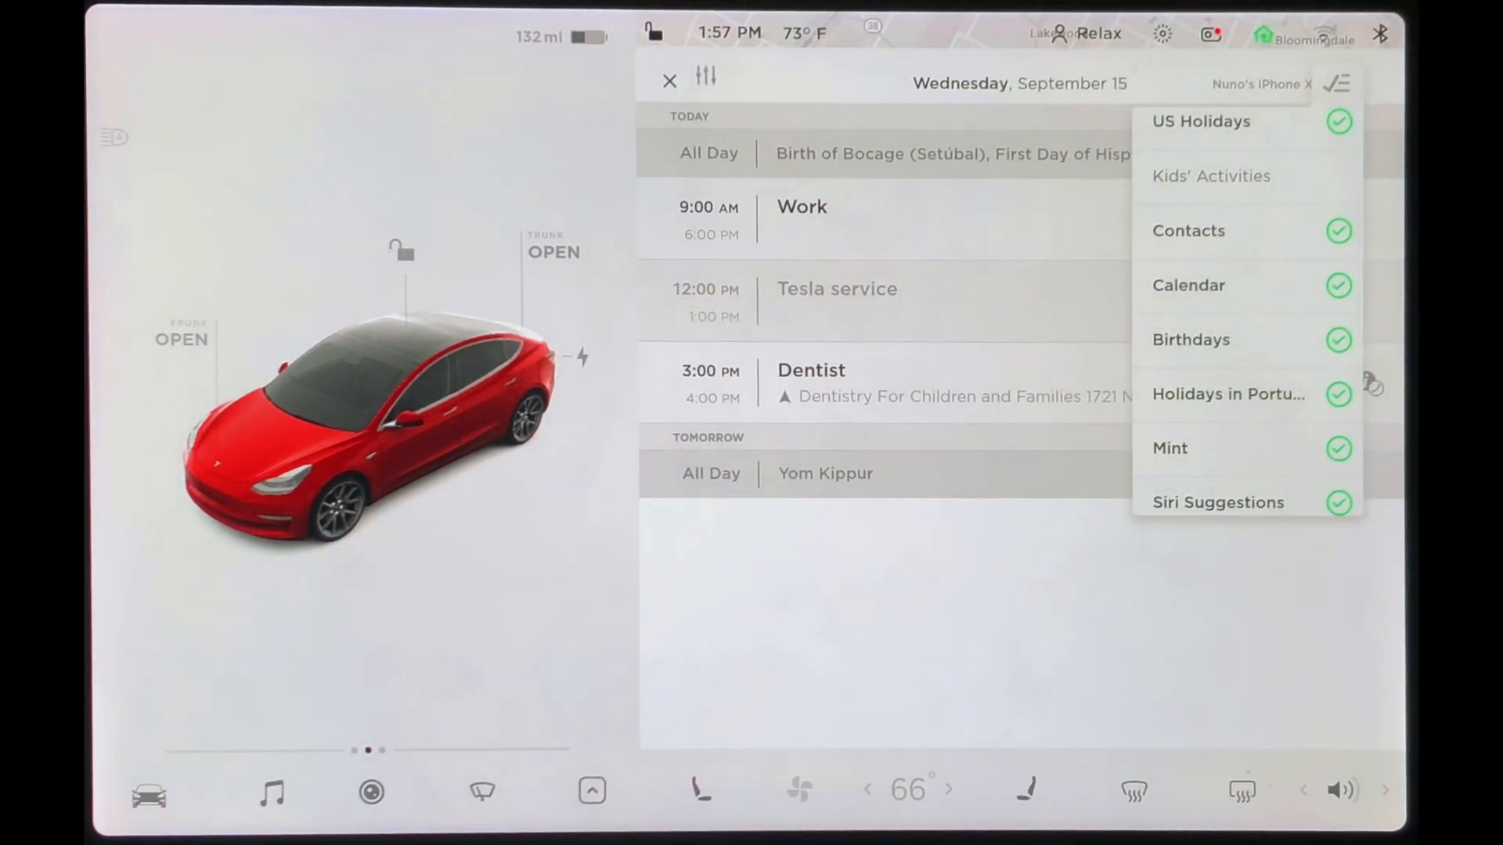
left_click(1338, 285)
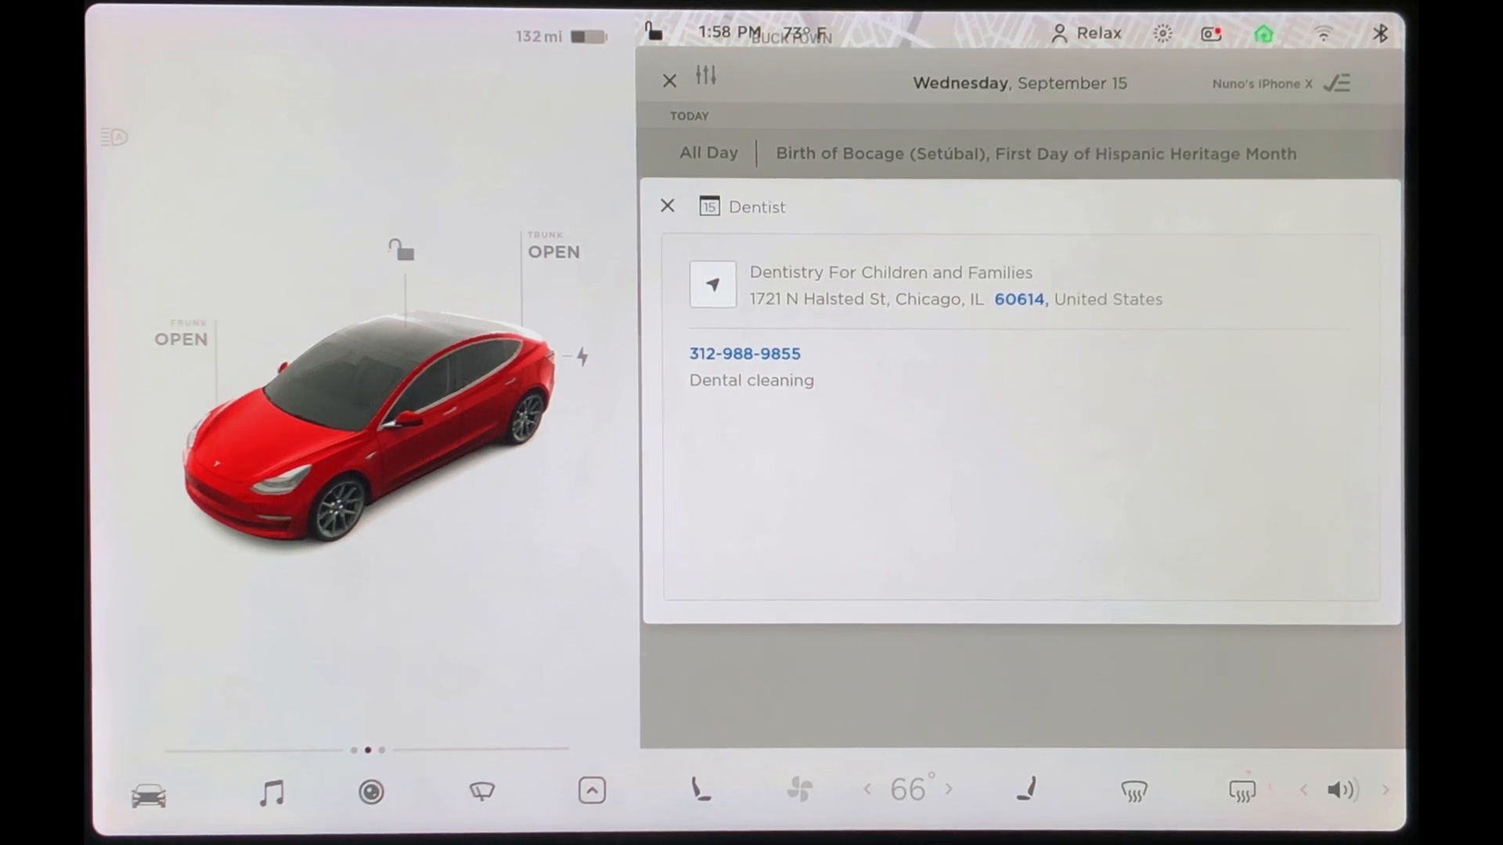
Close the Dentist event details card after reviewing its address, phone number and notes.
left_click(667, 207)
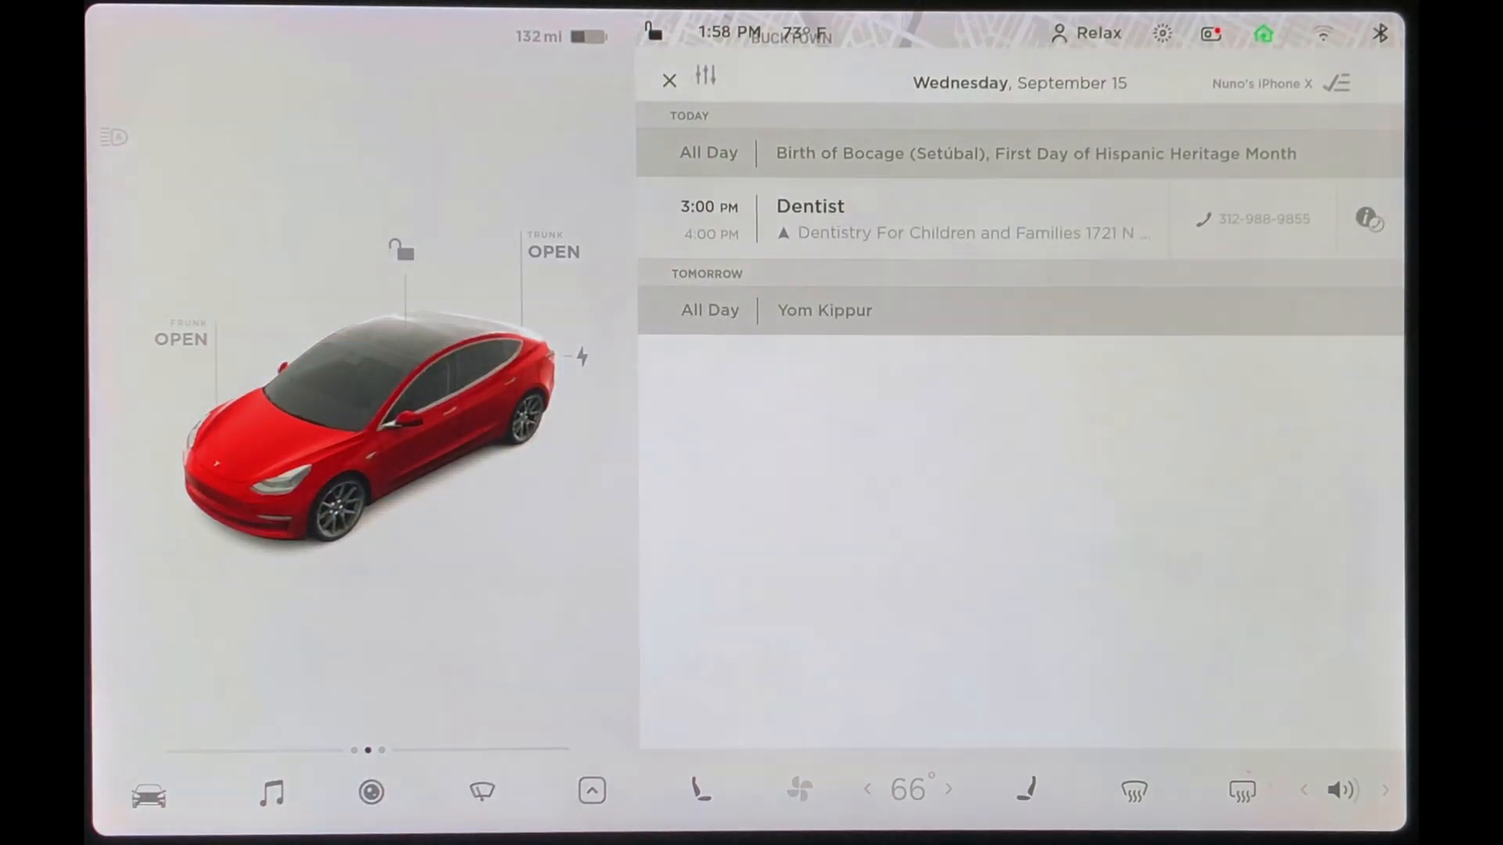